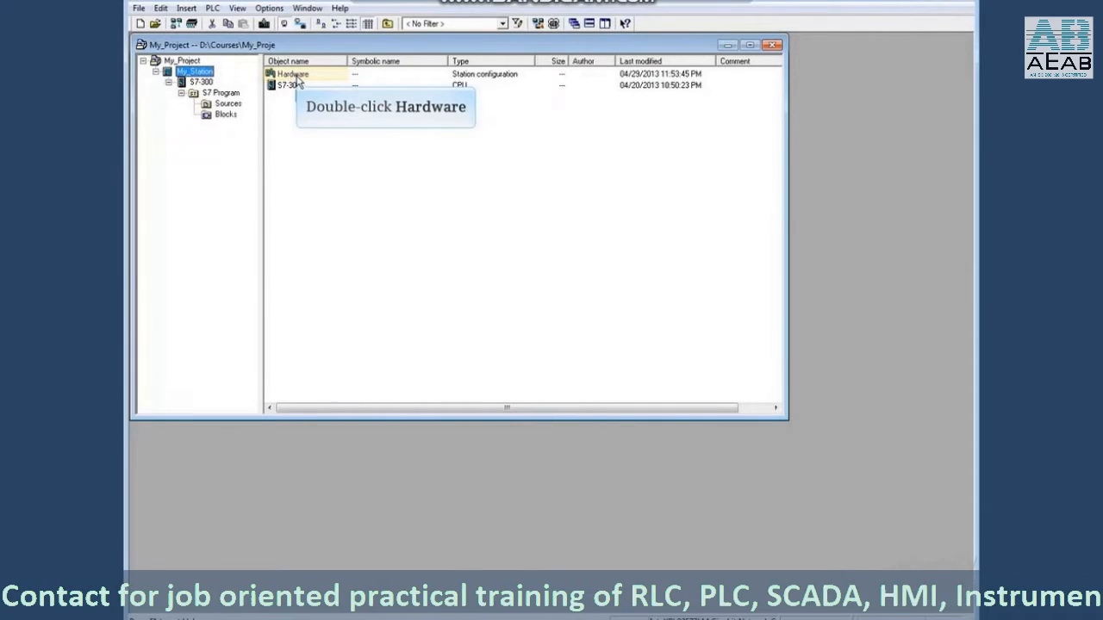
- Open HW Config for My_Station from its Hardware object
{"action": "double_click", "coordinate": [291, 73]}
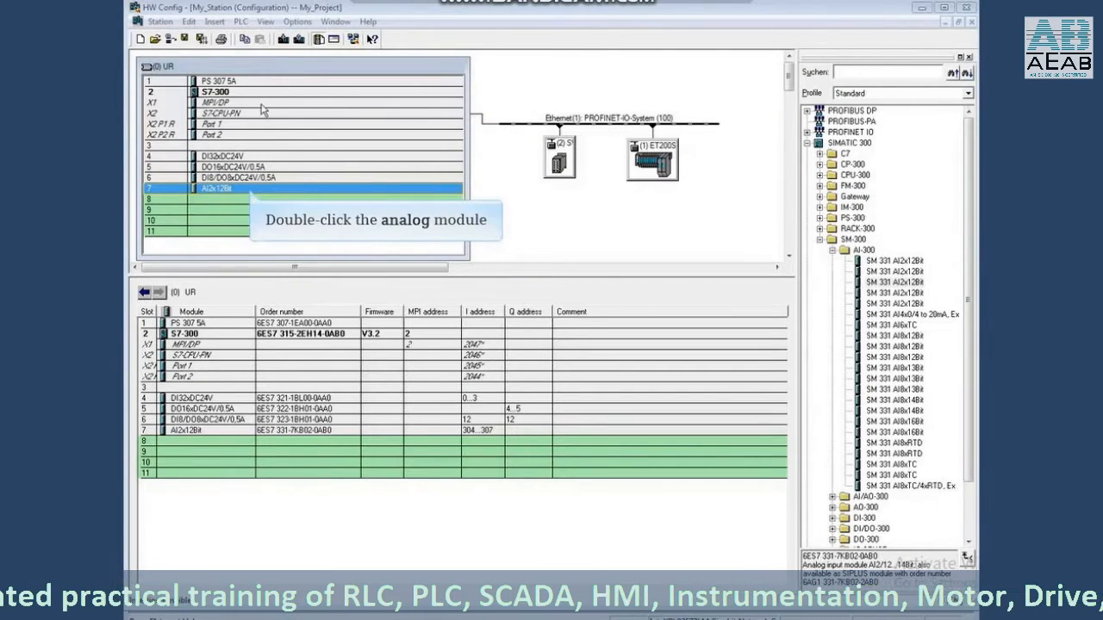
{"action": "double_click", "coordinate": [215, 187]}
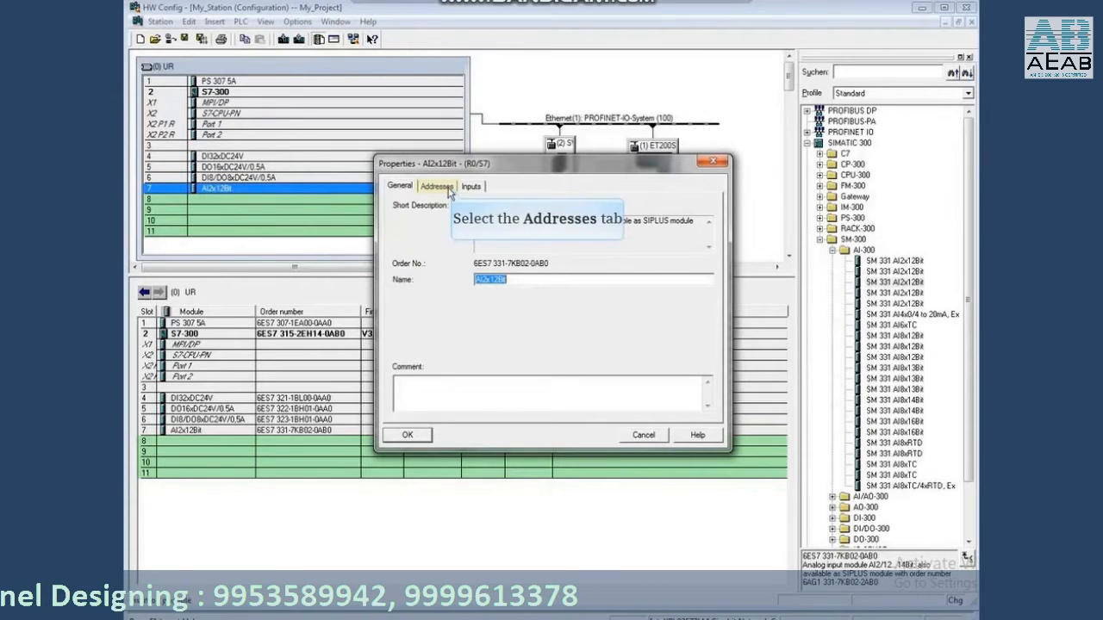
{"action": "left_click", "coordinate": [435, 186]}
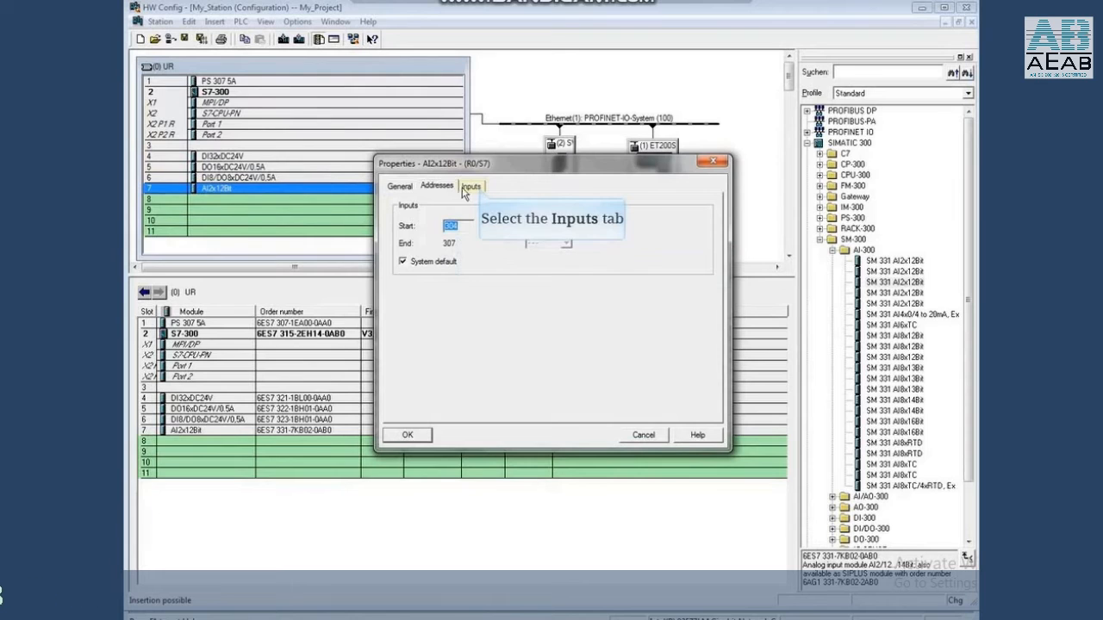
{"action": "left_click", "coordinate": [470, 186]}
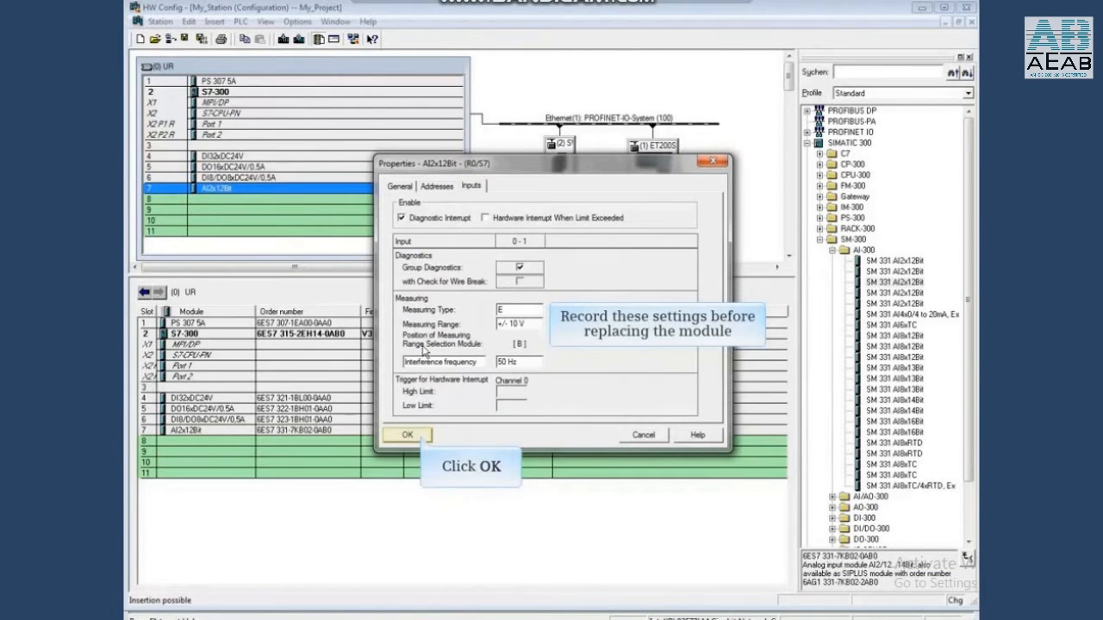
{"action": "left_click", "coordinate": [396, 432]}
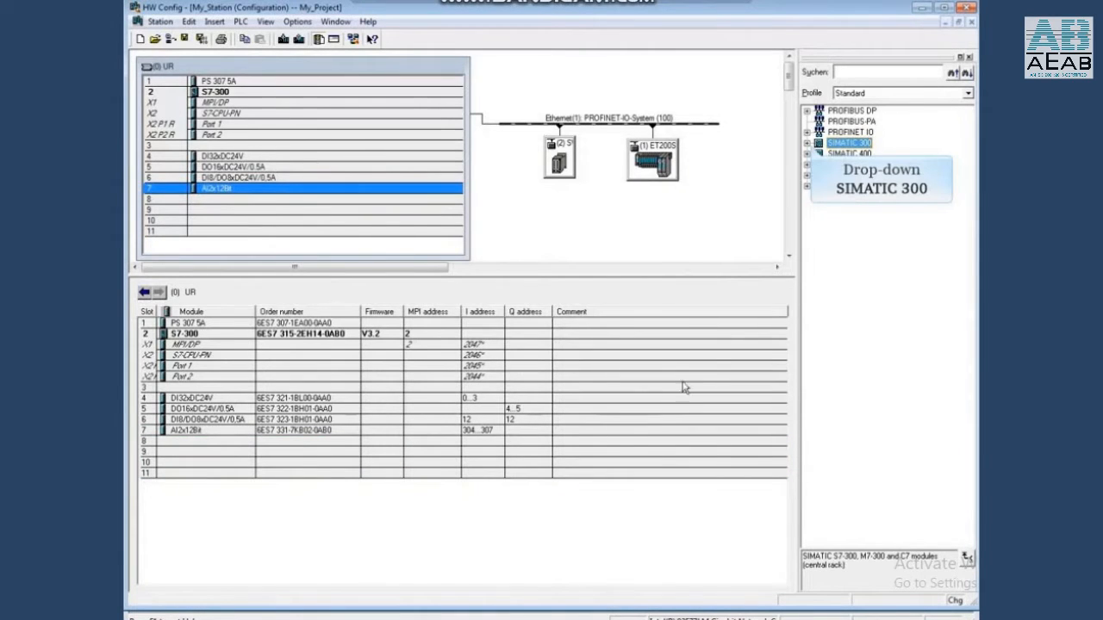
- Expand the catalog to SIMATIC 300 > SM-300 > AI-300
{"action": "left_click", "coordinate": [804, 142]}
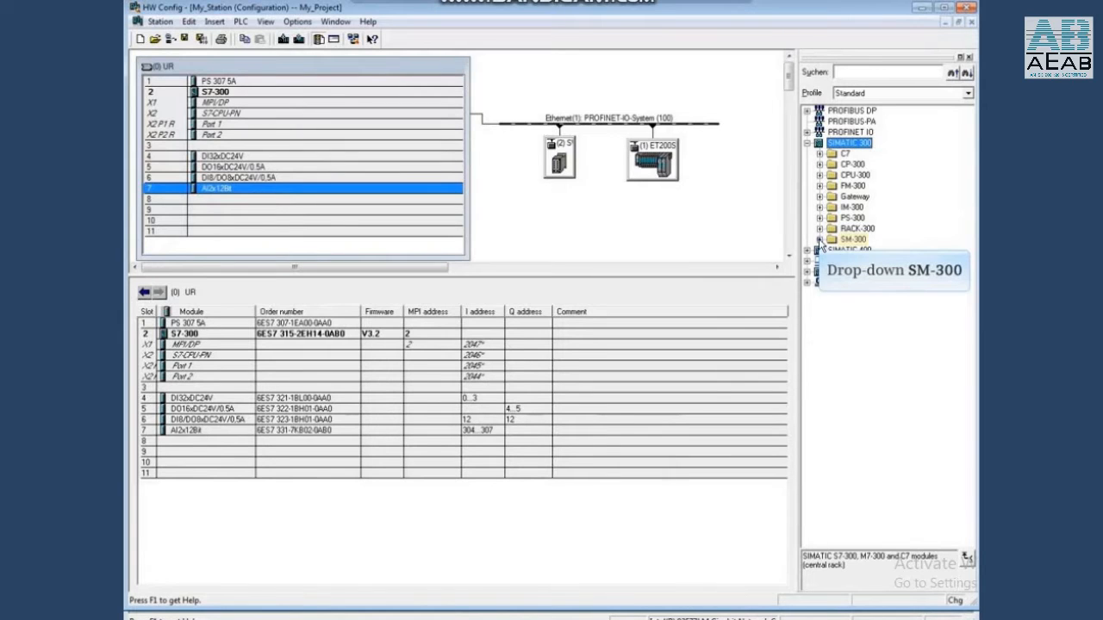
{"action": "left_click", "coordinate": [814, 239]}
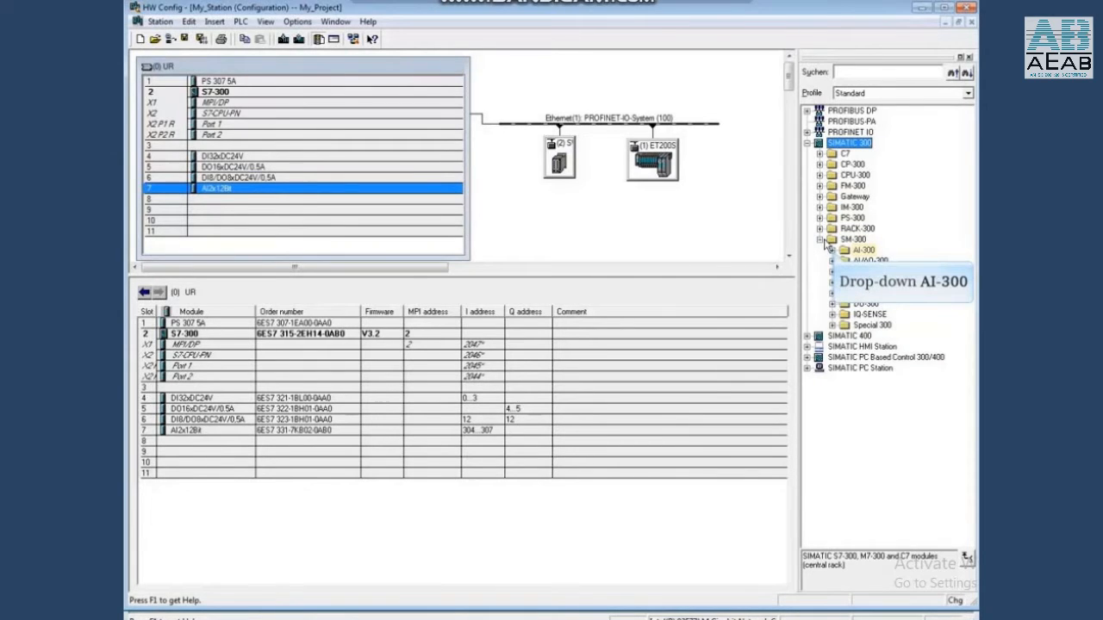
{"action": "left_click", "coordinate": [827, 249]}
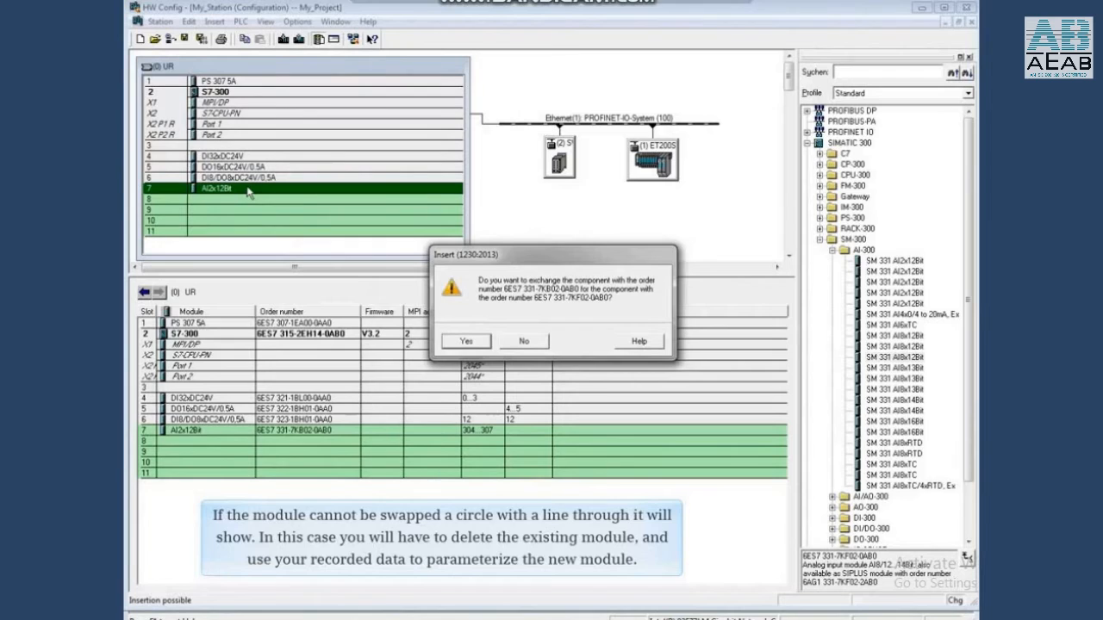
{"action": "mouse_move", "coordinate": [465, 341]}
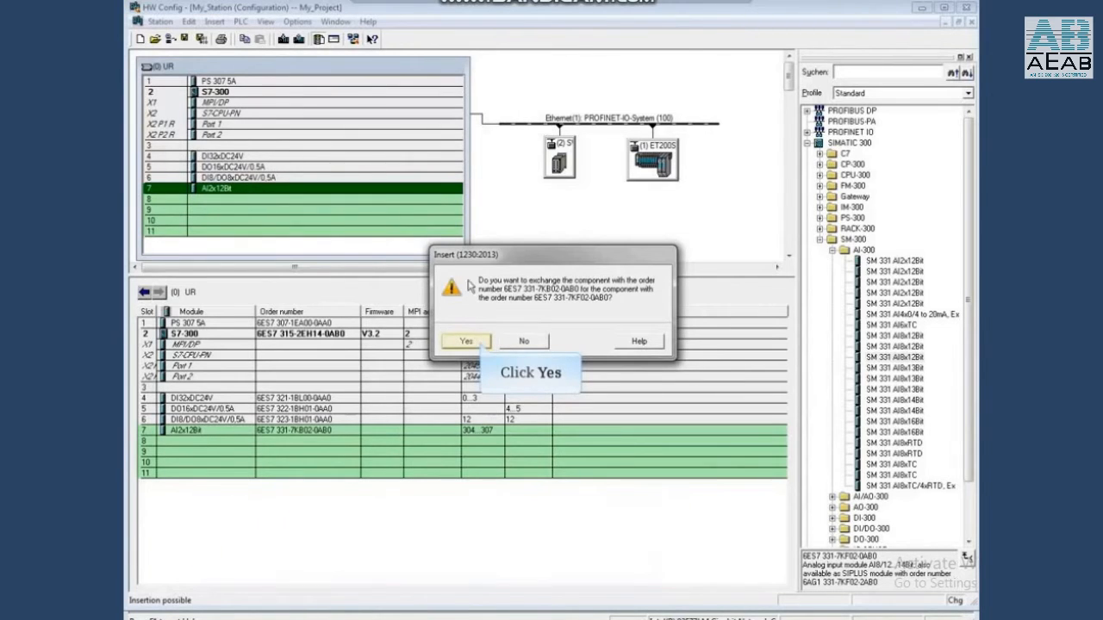
- Confirm exchanging the slot 7 module for SM 331 AI8x12Bit
{"action": "left_click", "coordinate": [465, 340]}
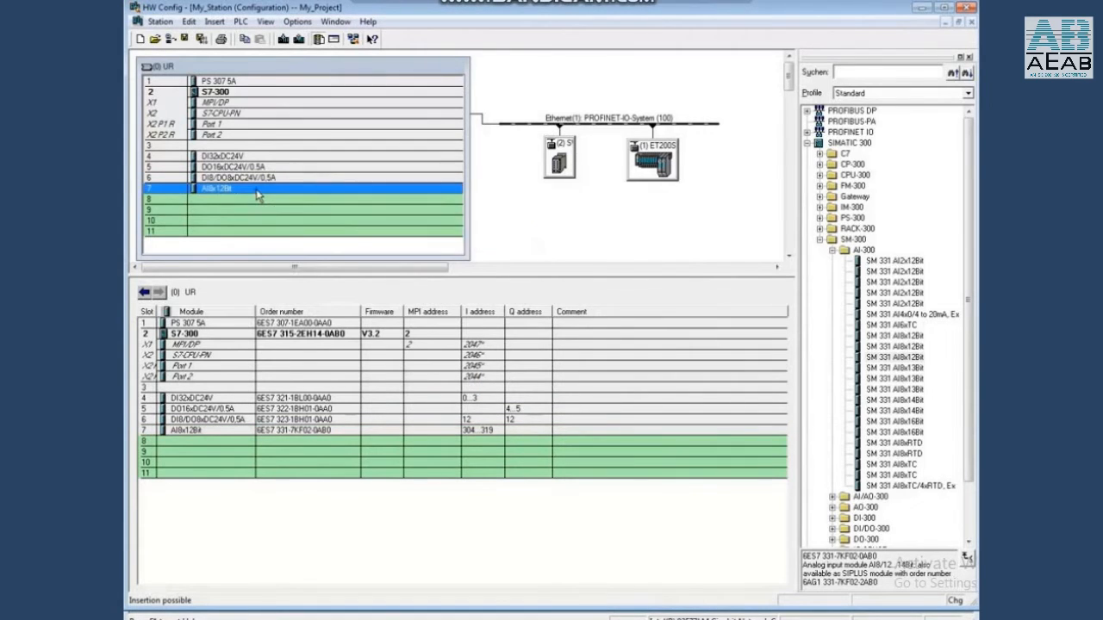
- Open the slot 7 AI8x12Bit properties, check Addresses, then view the Inputs tab
{"action": "double_click", "coordinate": [216, 188]}
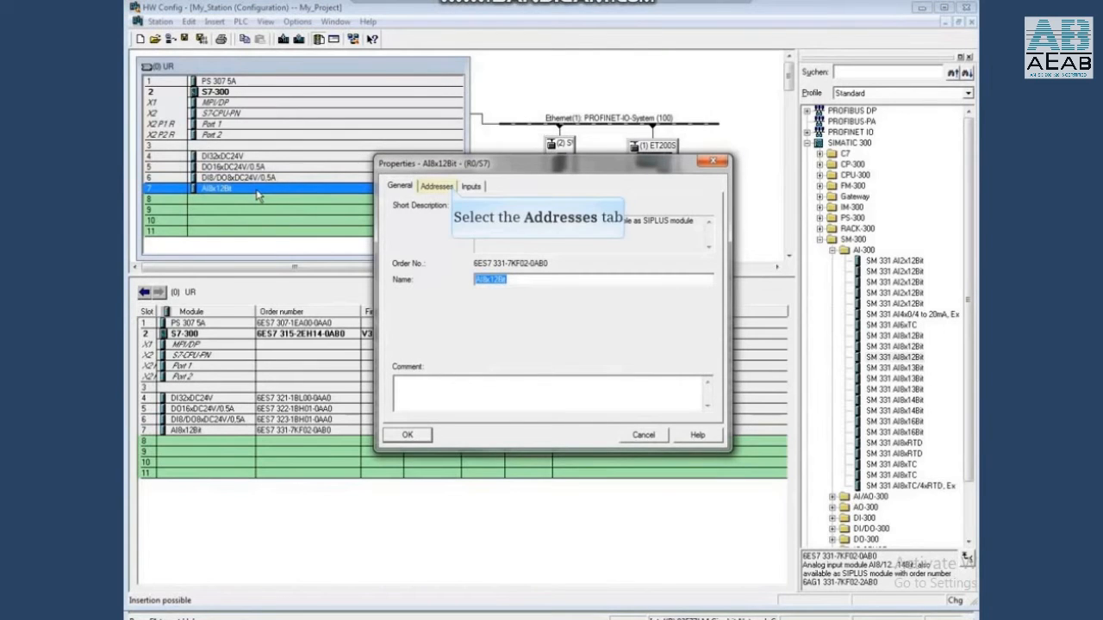
{"action": "left_click", "coordinate": [437, 185]}
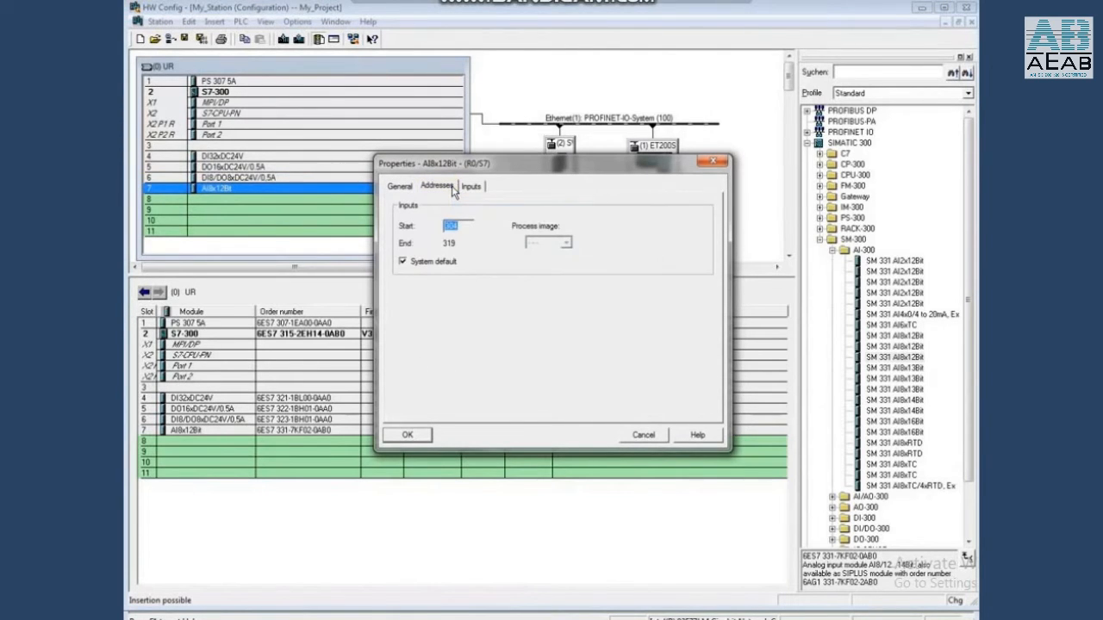
{"action": "mouse_move", "coordinate": [454, 188]}
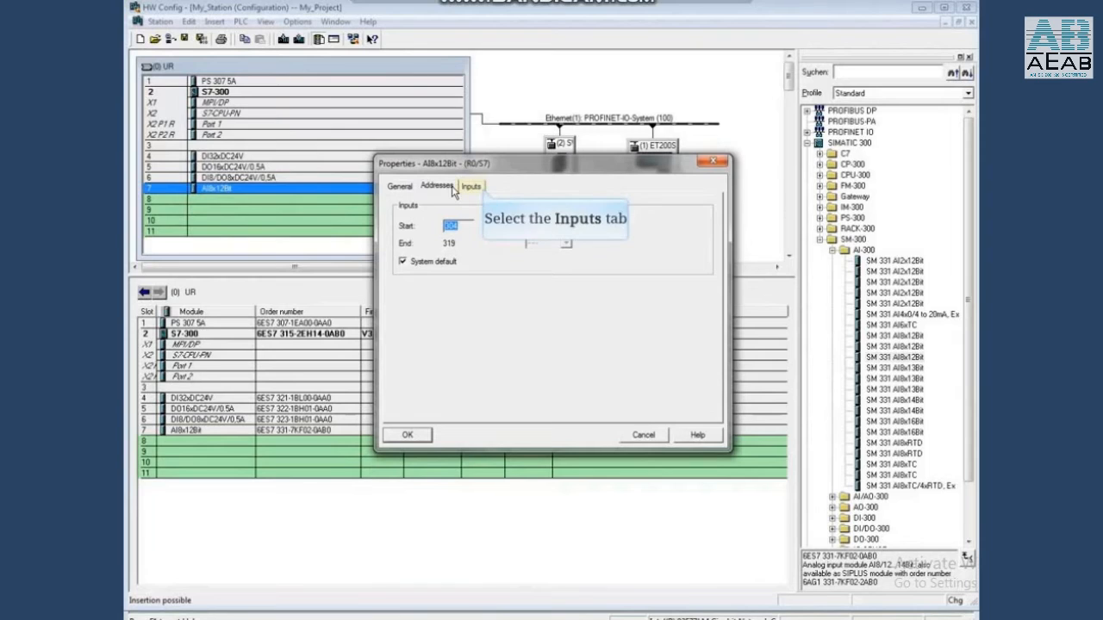
{"action": "mouse_move", "coordinate": [472, 192]}
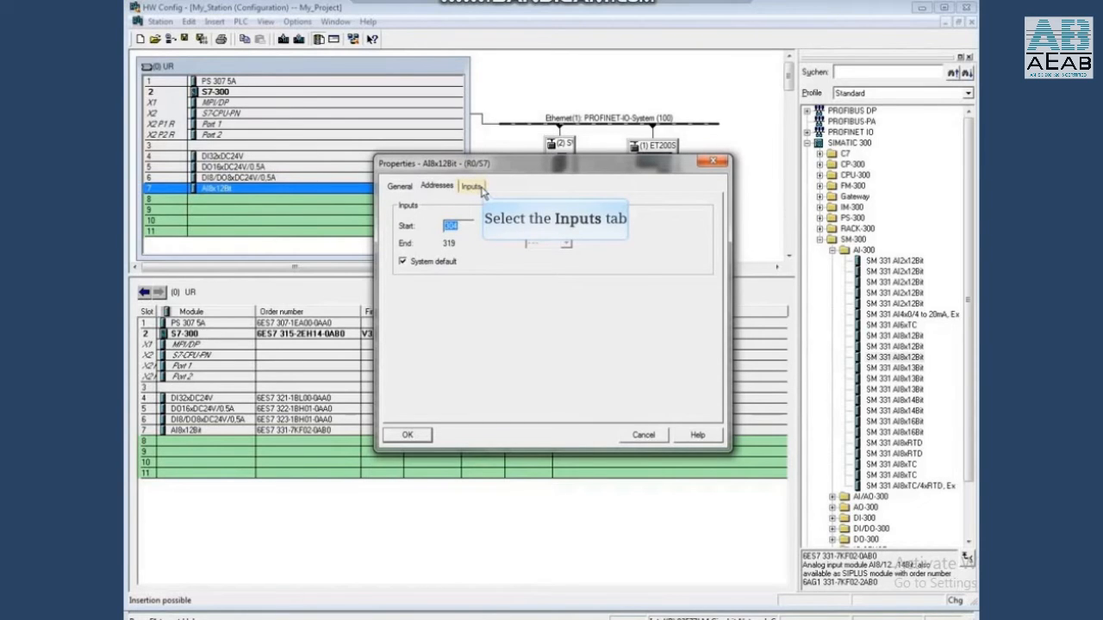
{"action": "left_click", "coordinate": [468, 186]}
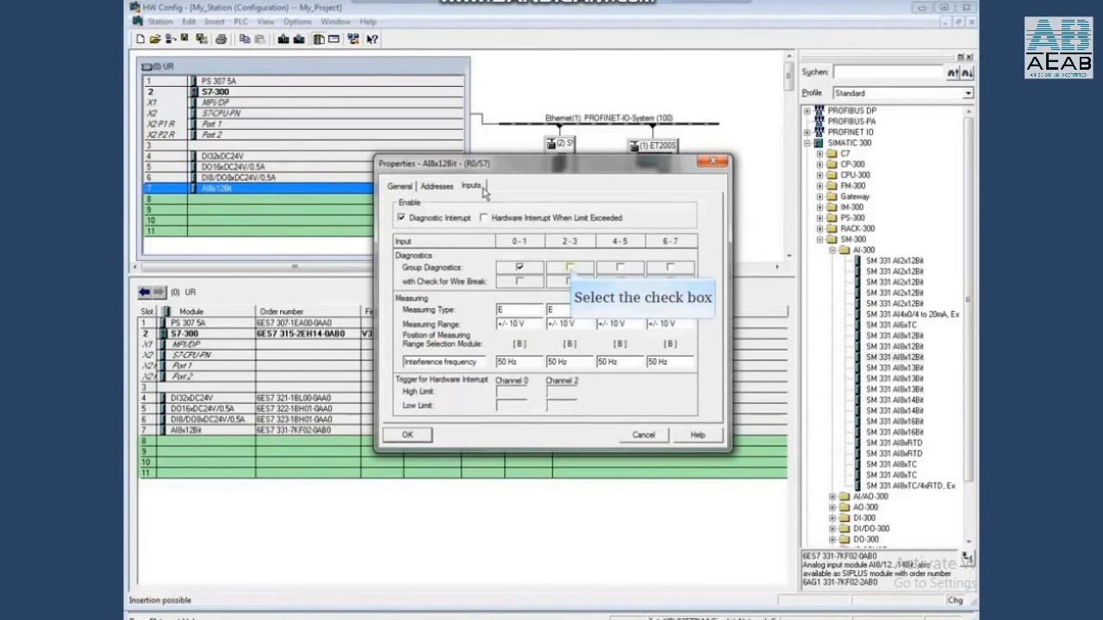
{"action": "mouse_move", "coordinate": [571, 262]}
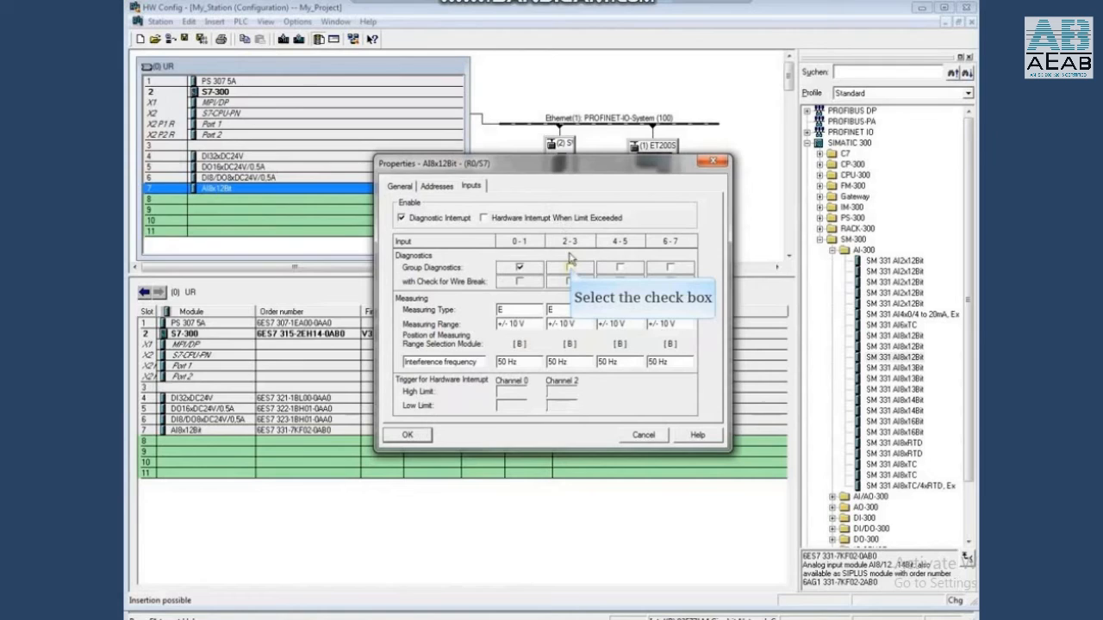
- Enable group diagnostics for channels 2-3, 4-5 and 6-7 and apply
{"action": "left_click", "coordinate": [571, 268]}
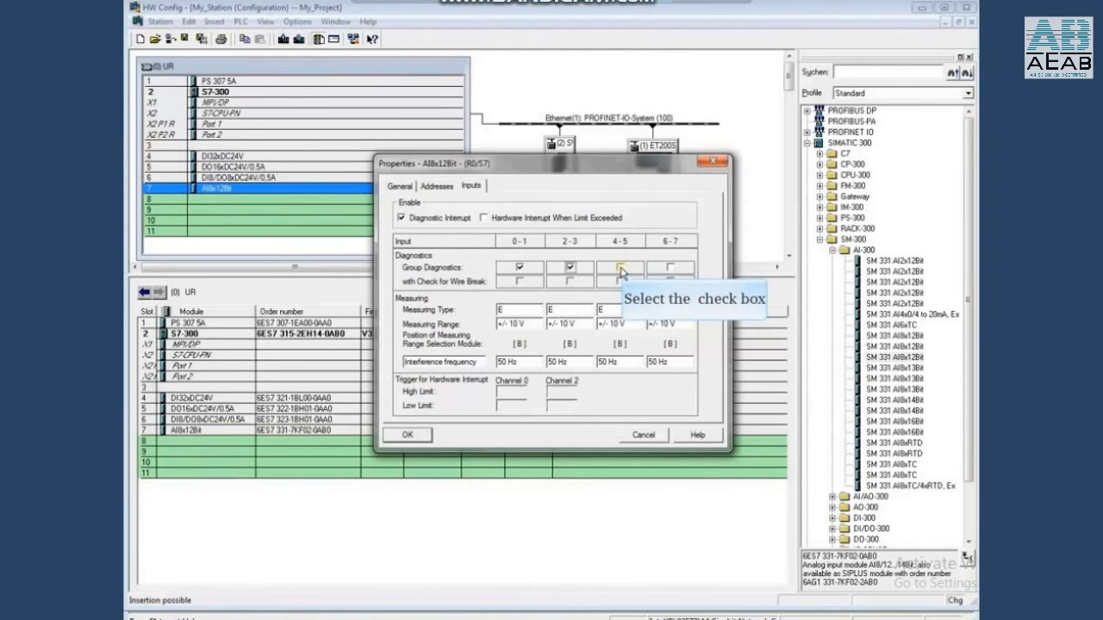
{"action": "left_click", "coordinate": [621, 268]}
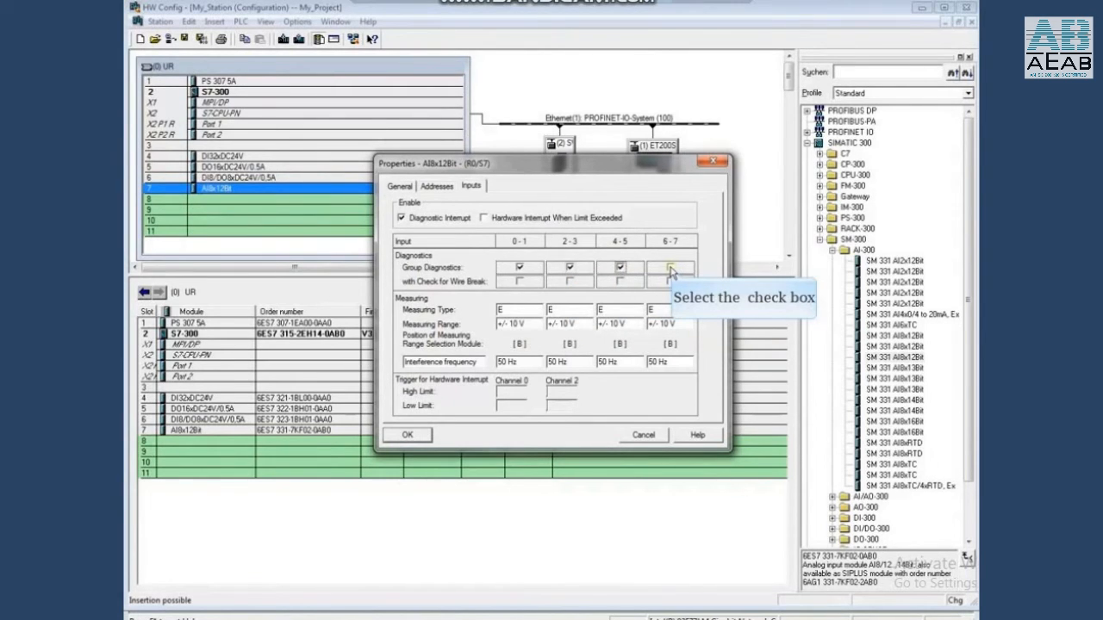
{"action": "left_click", "coordinate": [670, 267]}
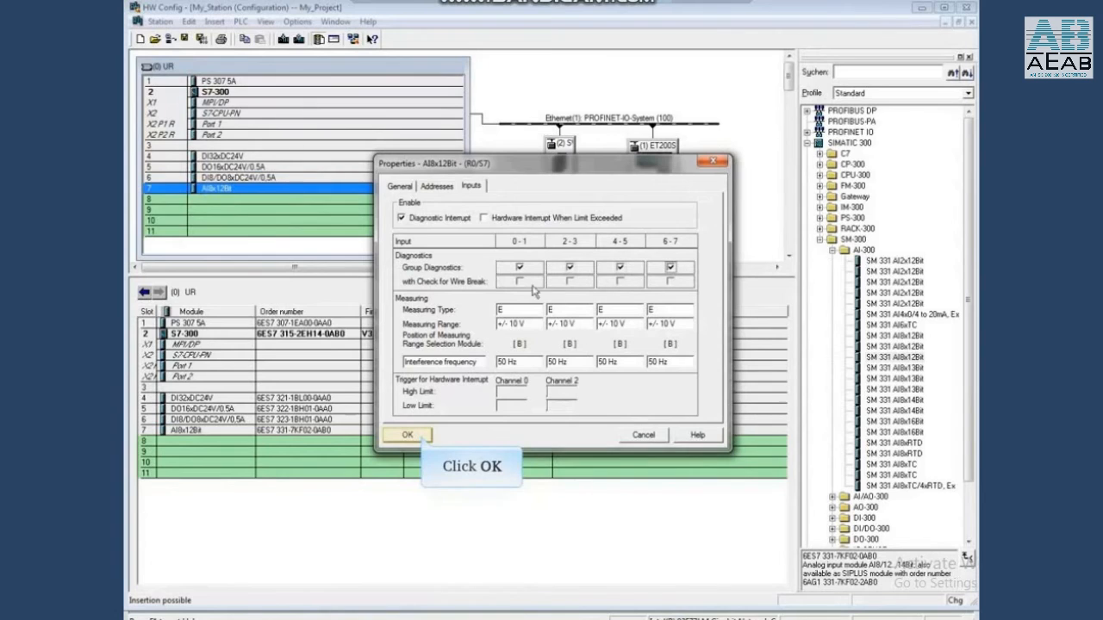
{"action": "left_click", "coordinate": [402, 435]}
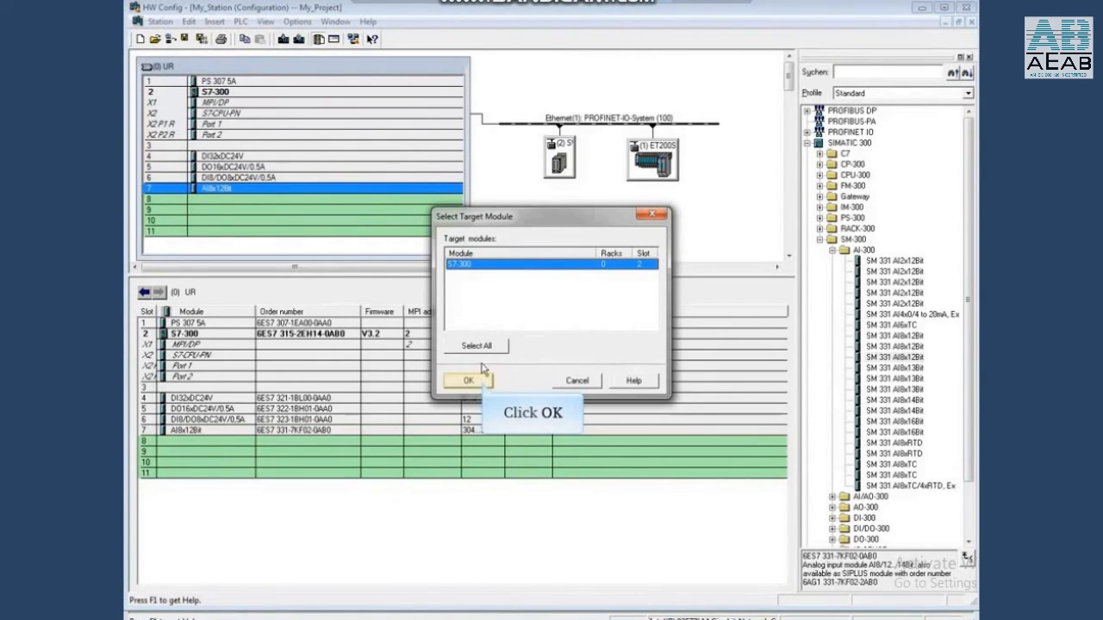
- Download the configuration to the S7-300 CPU, confirming its node address
{"action": "left_click", "coordinate": [465, 380]}
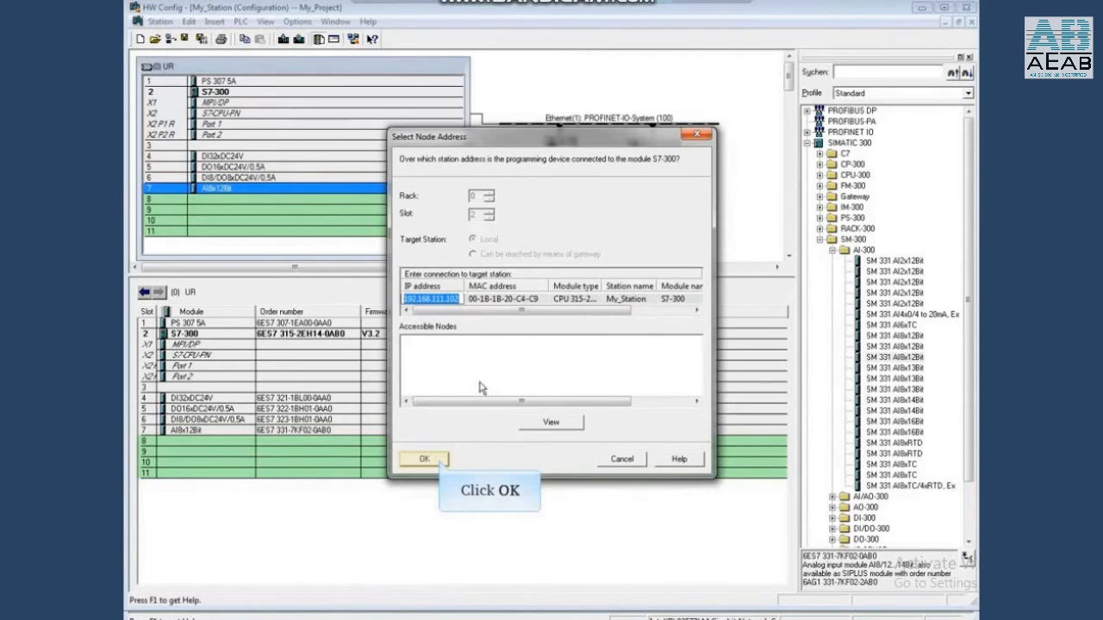
{"action": "left_click", "coordinate": [427, 459]}
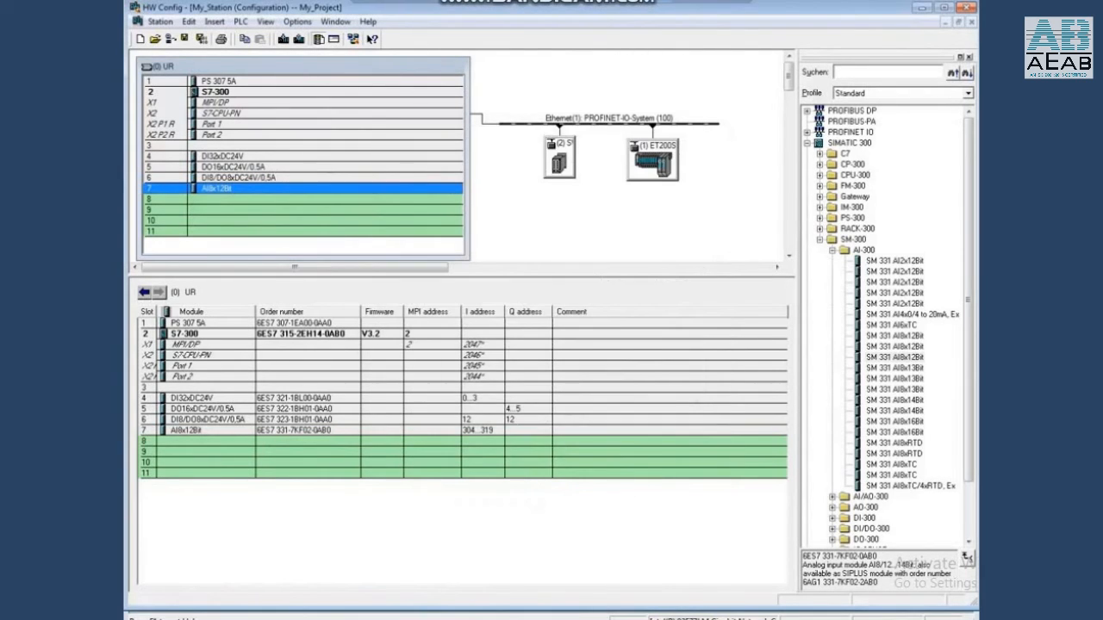